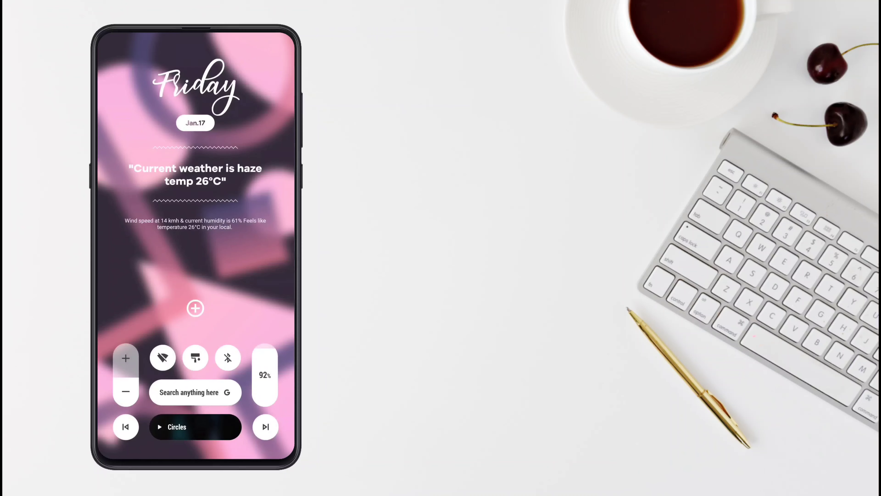
# Try the popup app bar and the control-panel Wi-Fi toggle, allowing its permission, then bring up home screen options
pyautogui.click(195, 307)
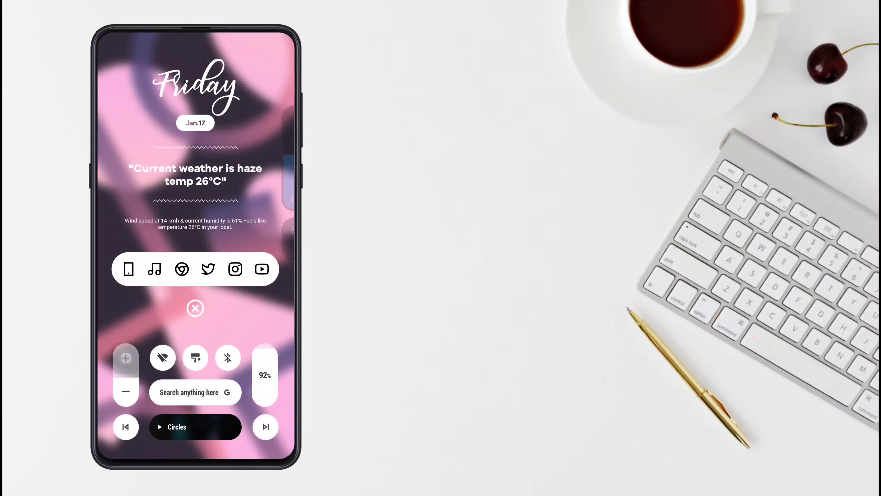
pyautogui.click(125, 358)
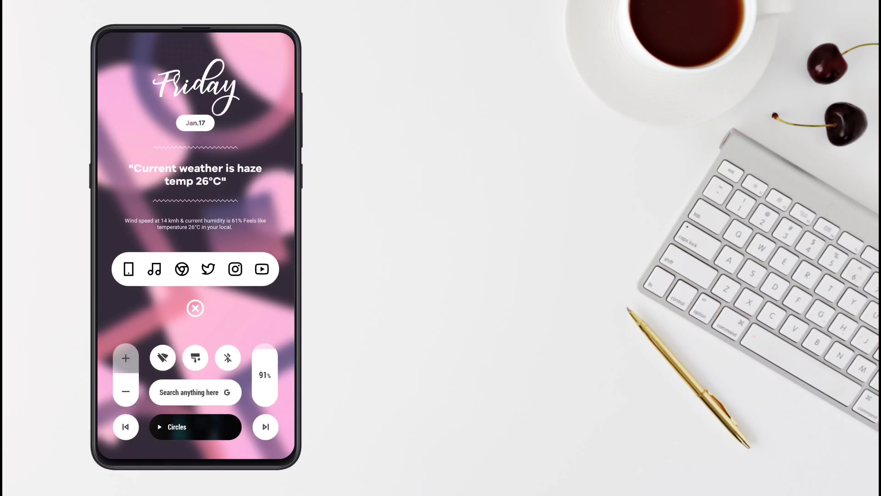
pyautogui.click(163, 357)
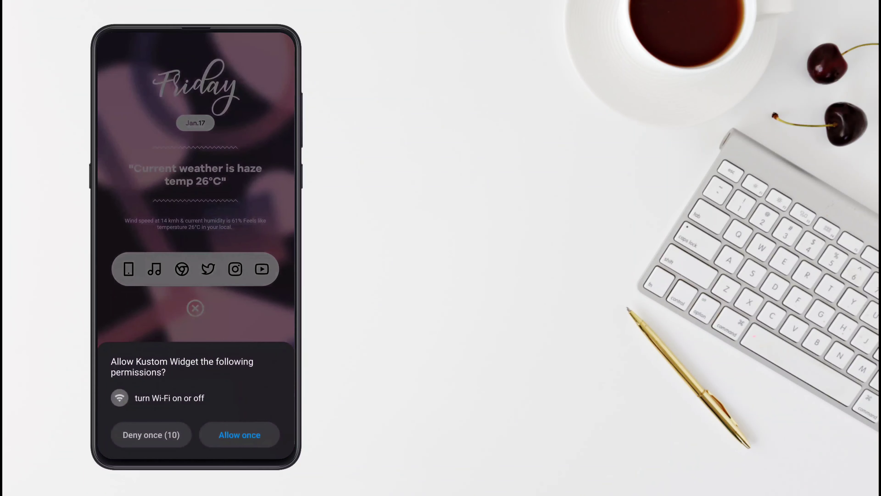
pyautogui.click(239, 435)
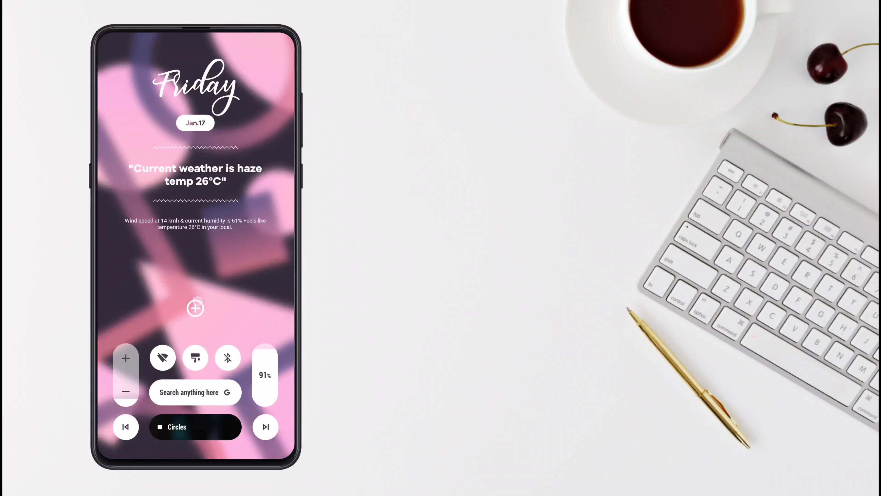
pyautogui.click(195, 307)
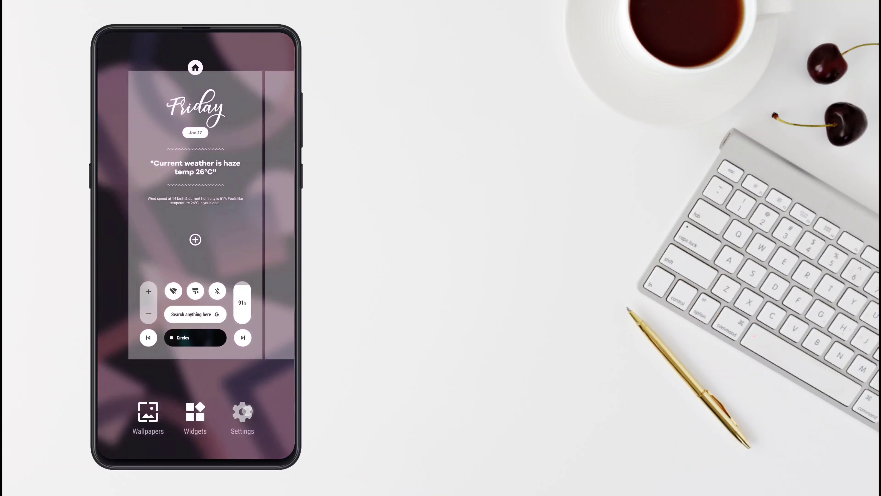
# From Nova Settings > Backup & import, browse the saved backups and pick one to restore
pyautogui.click(243, 412)
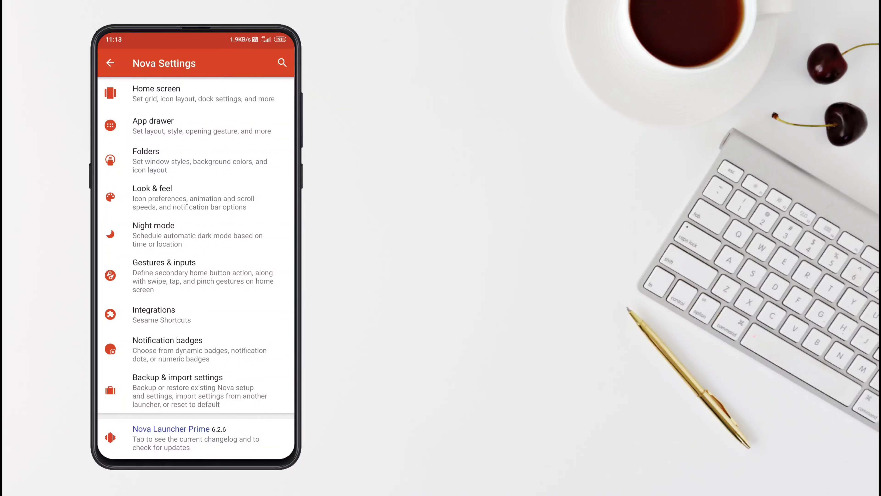
pyautogui.click(177, 378)
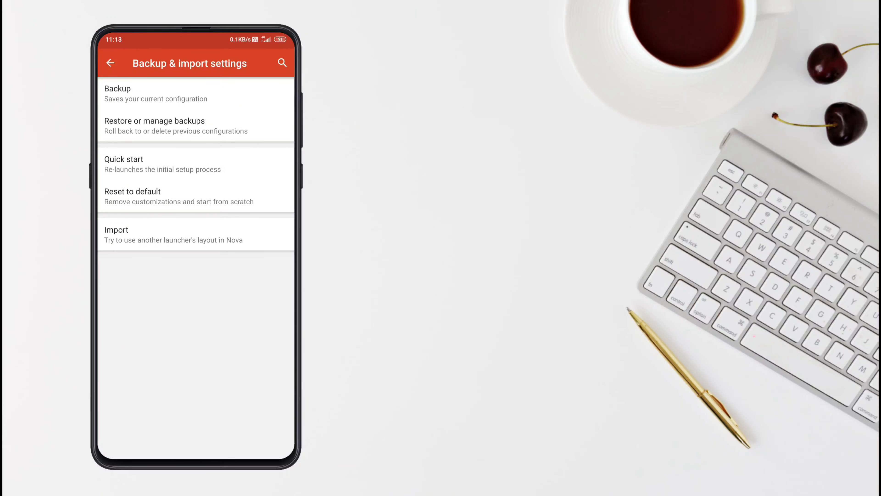
pyautogui.click(154, 125)
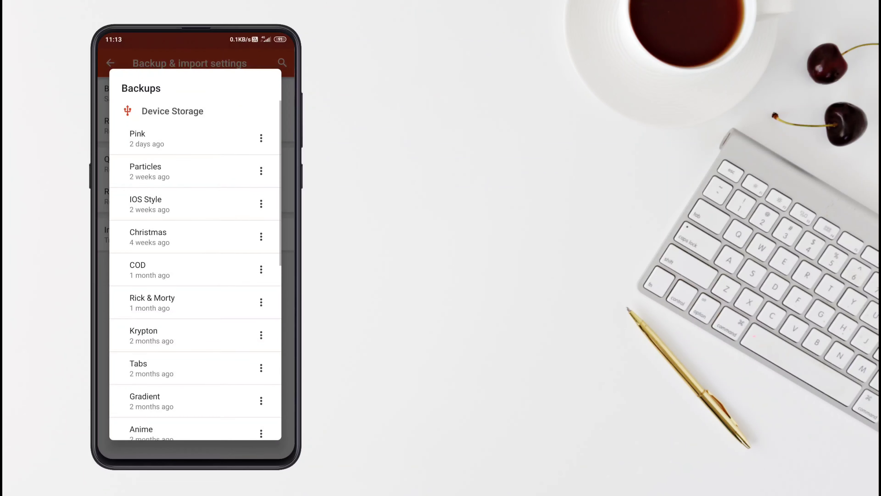
pyautogui.scroll(-3)
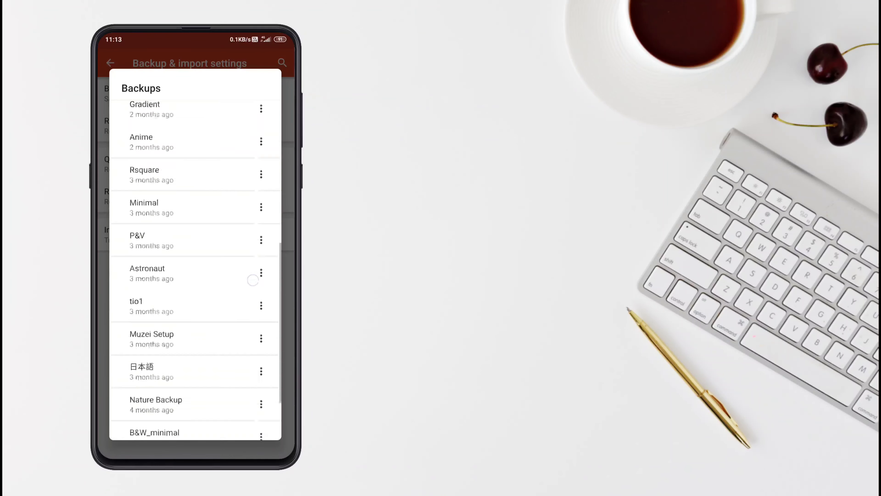
pyautogui.scroll(-3)
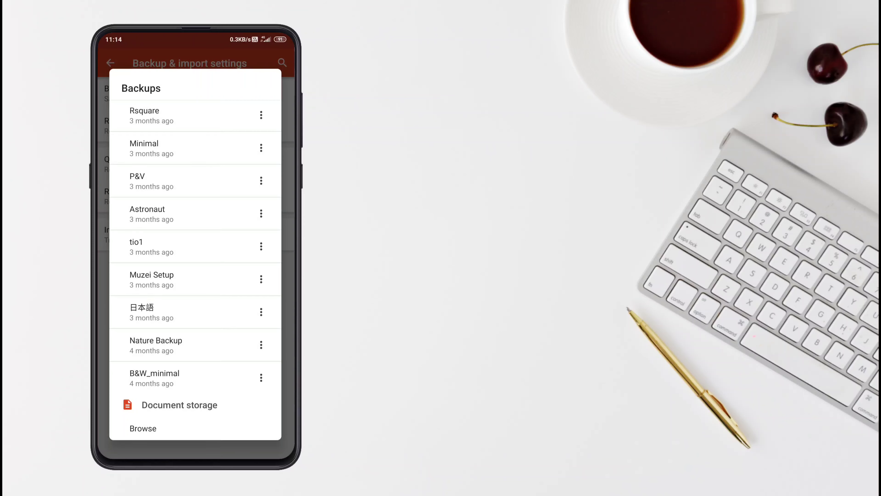
pyautogui.click(142, 428)
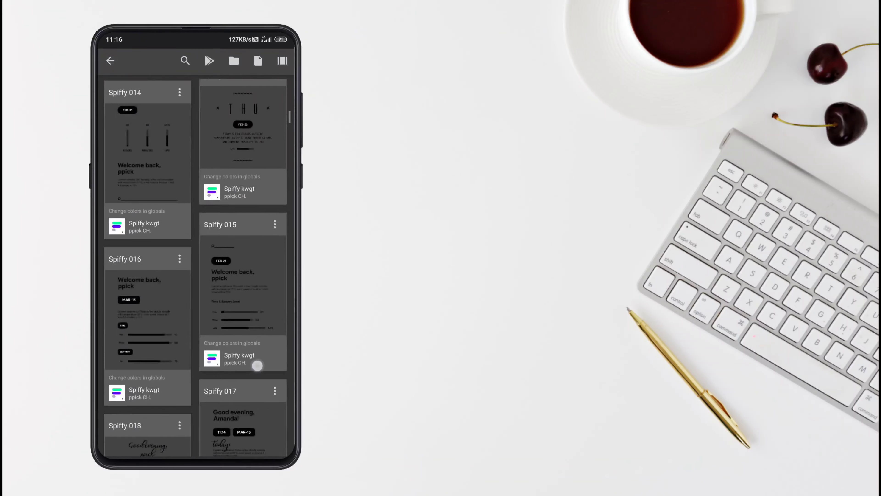
# Scroll through the installed Spiffy presets to reach the Friday date and weather one
pyautogui.scroll(-3)
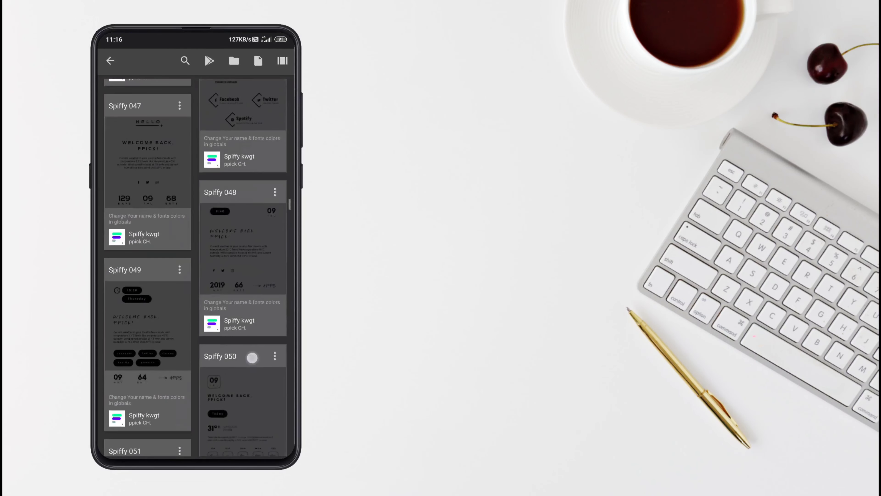
pyautogui.scroll(-3)
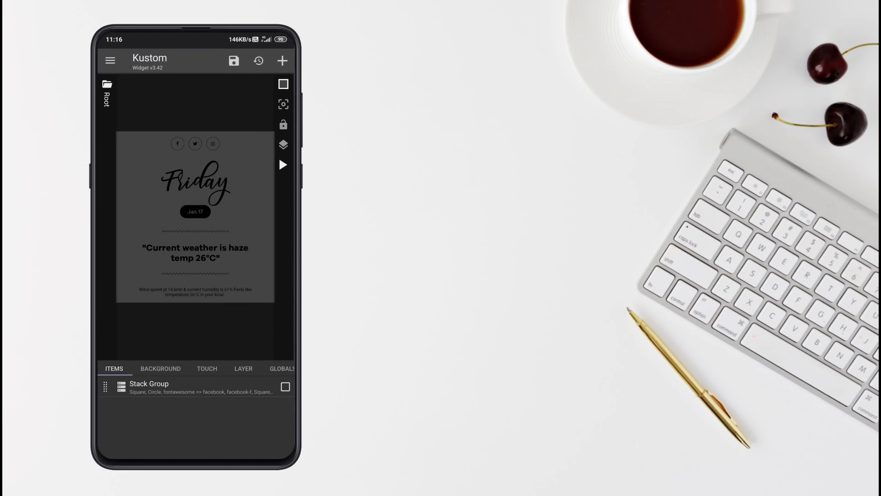
# Delete the Apps social-icons row from the Stack Group and set the Globals font colour to white #FFFFFFFF
pyautogui.click(149, 387)
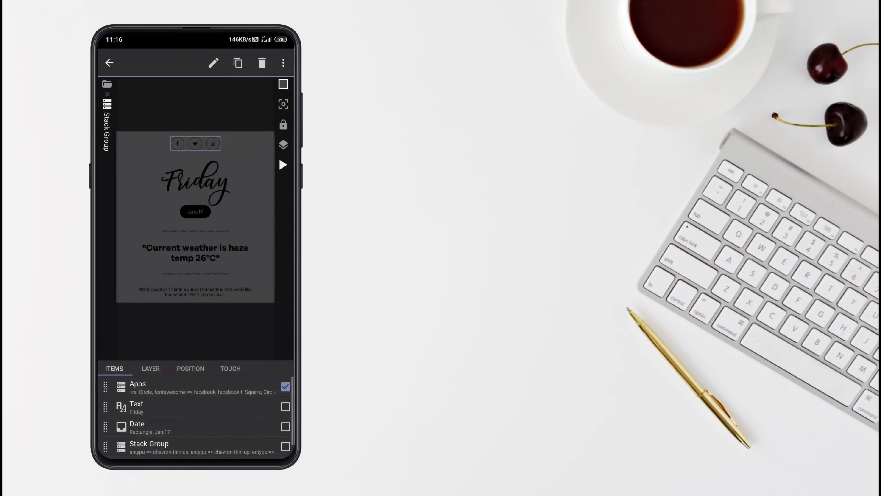
pyautogui.click(109, 63)
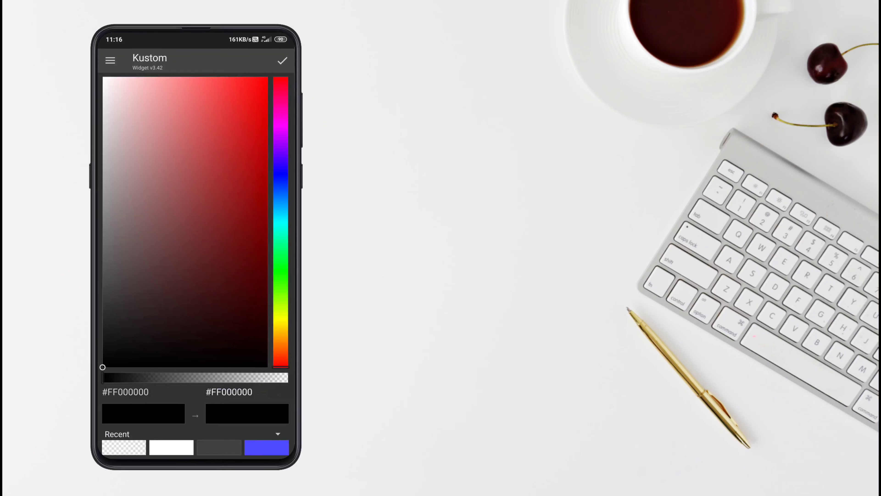
pyautogui.click(282, 61)
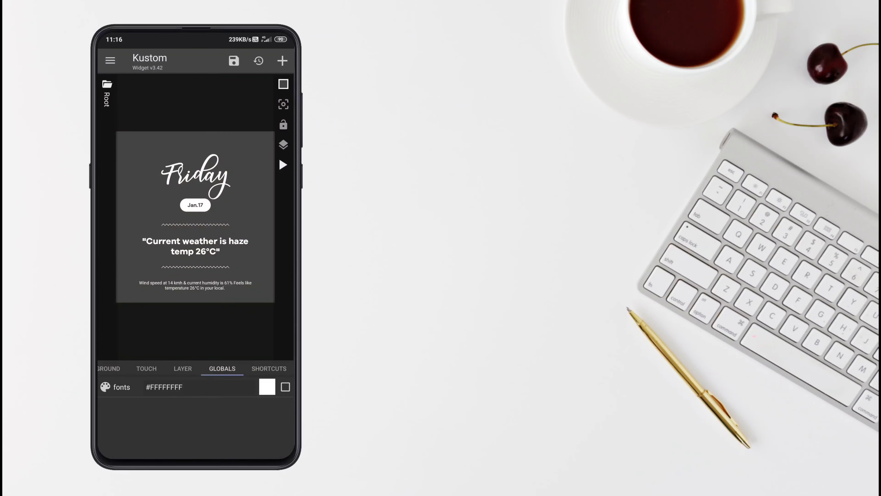
pyautogui.click(234, 60)
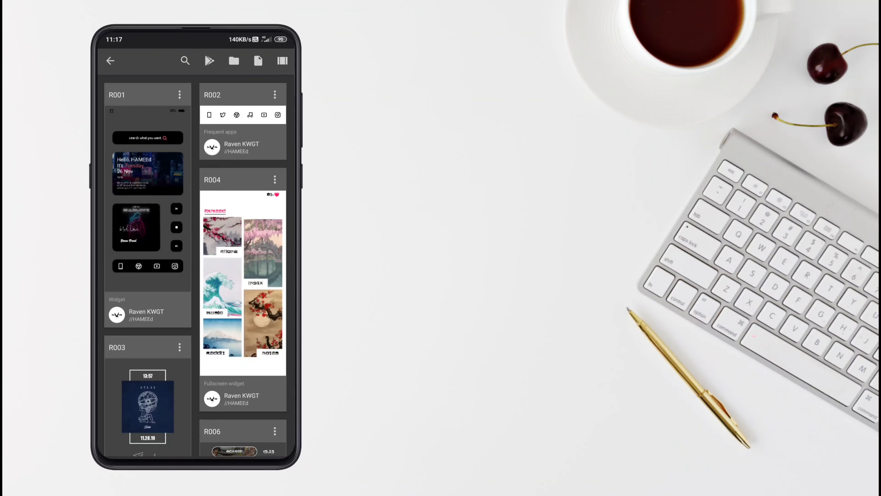
# Load the Raven frequent-apps bar preset, set its Layer scale to 159 and save the widget
pyautogui.scroll(-3)
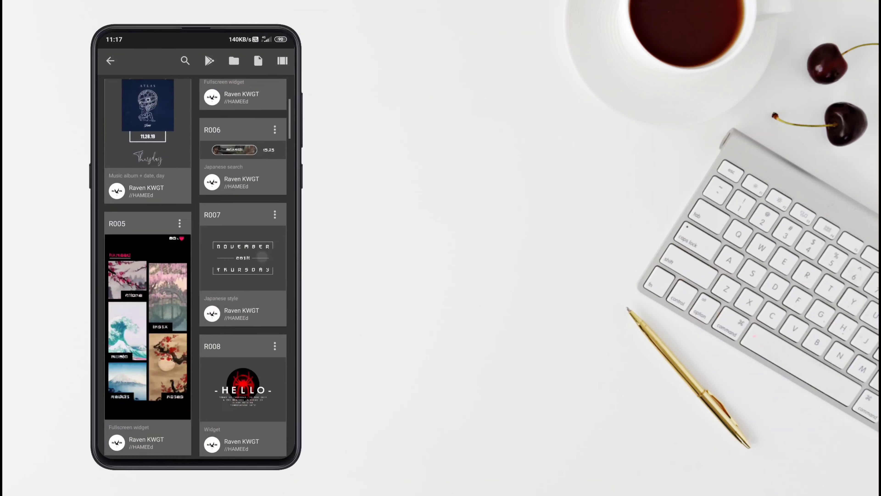
pyautogui.scroll(-3)
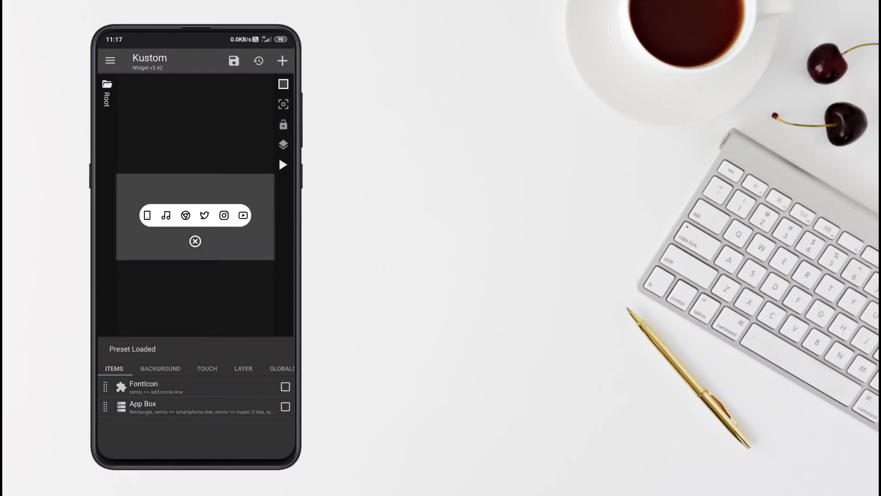
pyautogui.click(243, 368)
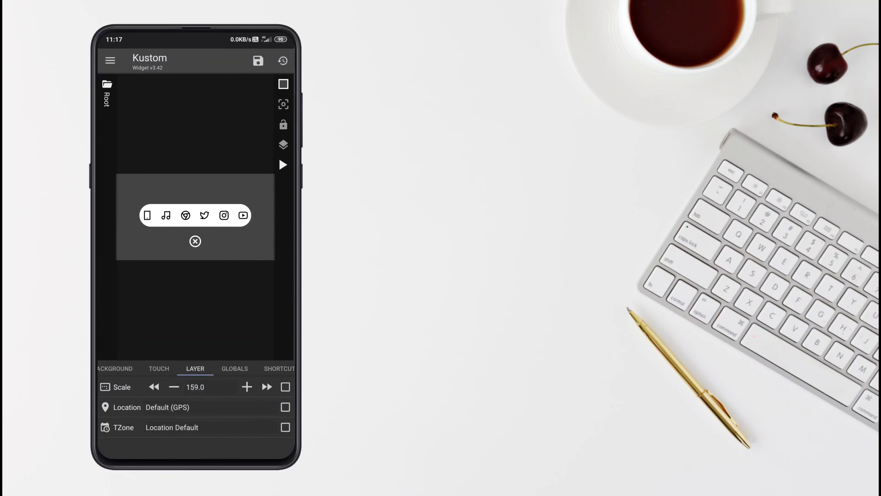
pyautogui.click(267, 386)
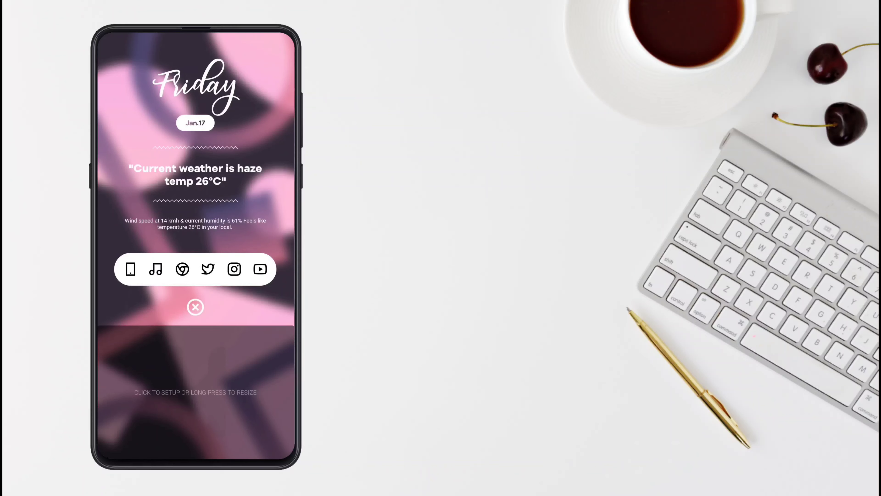
# Set up the empty widget from Installed > Raven KWGT, loading the R044 control-panel preset
pyautogui.click(195, 307)
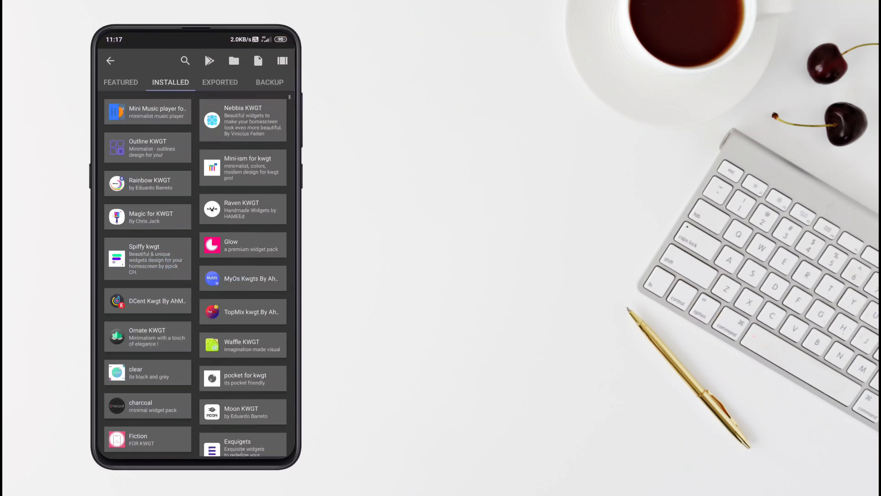
pyautogui.scroll(-3)
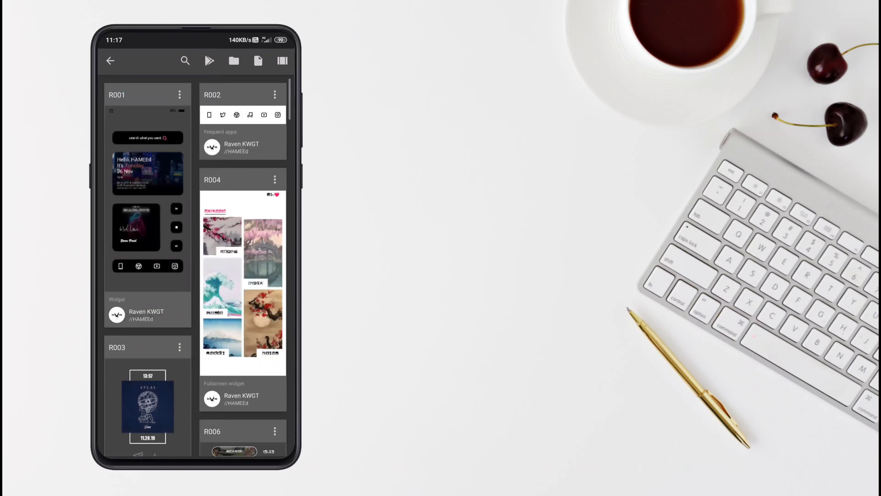
pyautogui.scroll(-3)
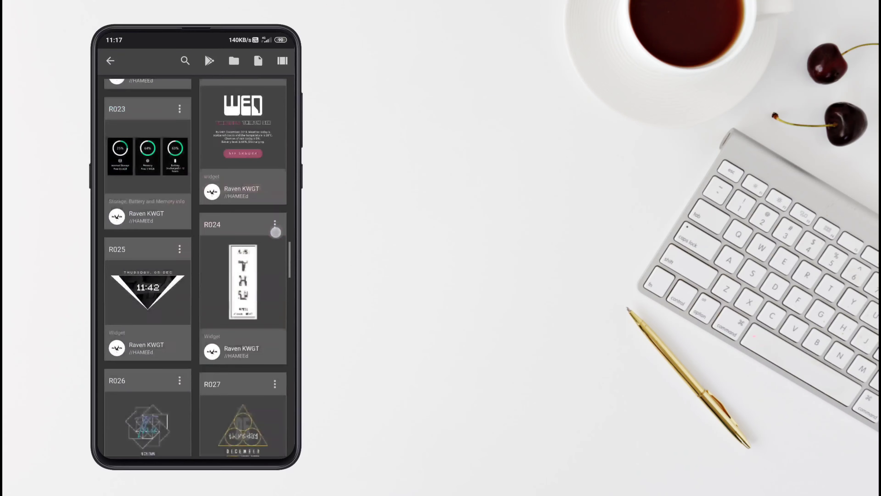
pyautogui.scroll(-3)
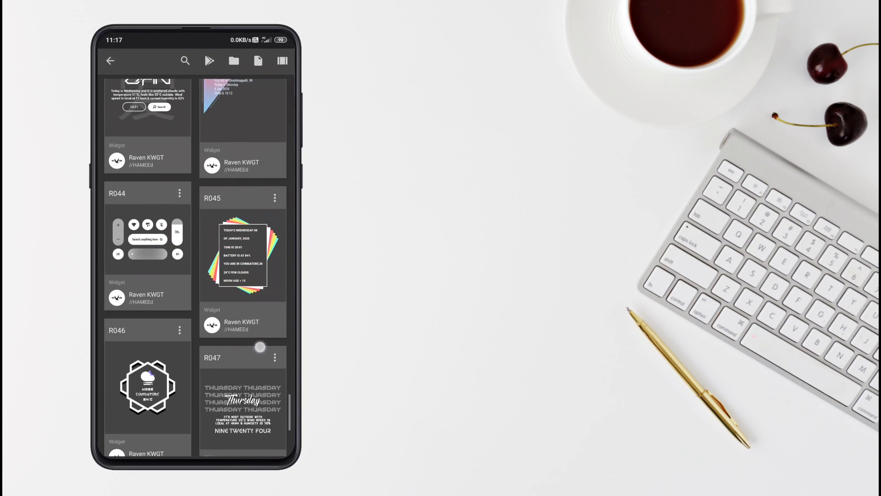
pyautogui.click(148, 238)
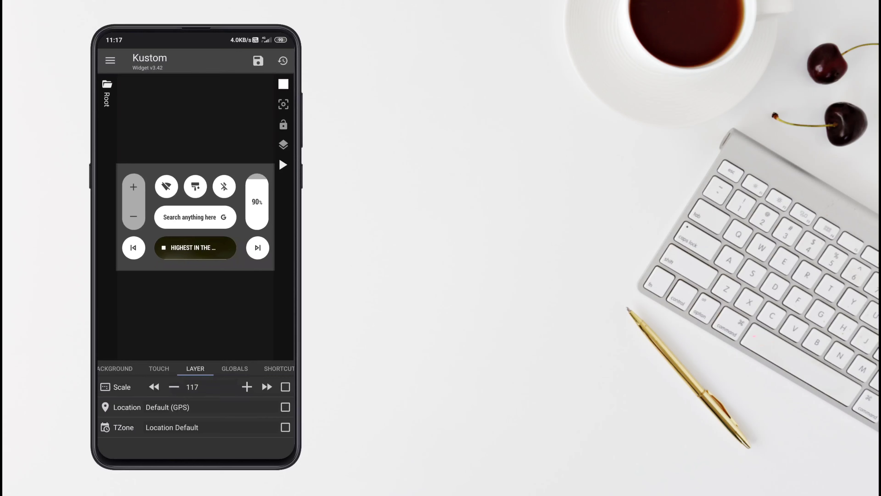
# Save the control-panel widget, return to the home screen and swipe up into the Nova app drawer
pyautogui.click(258, 61)
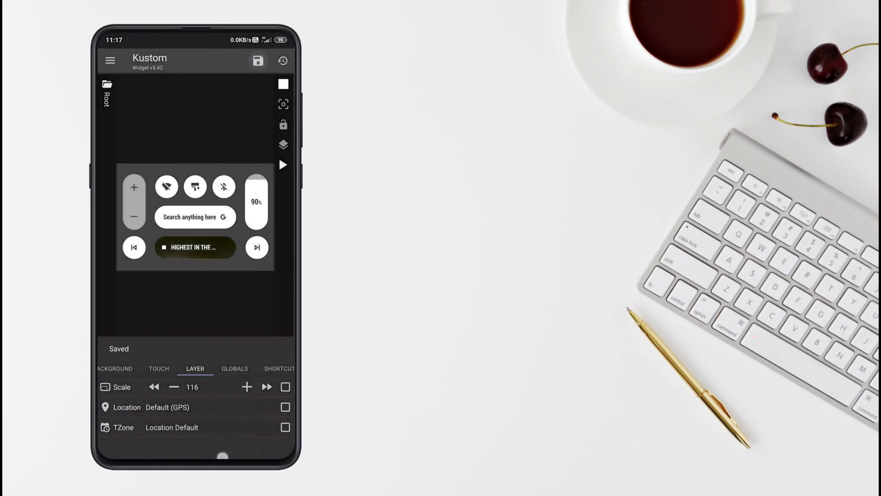
pyautogui.click(283, 165)
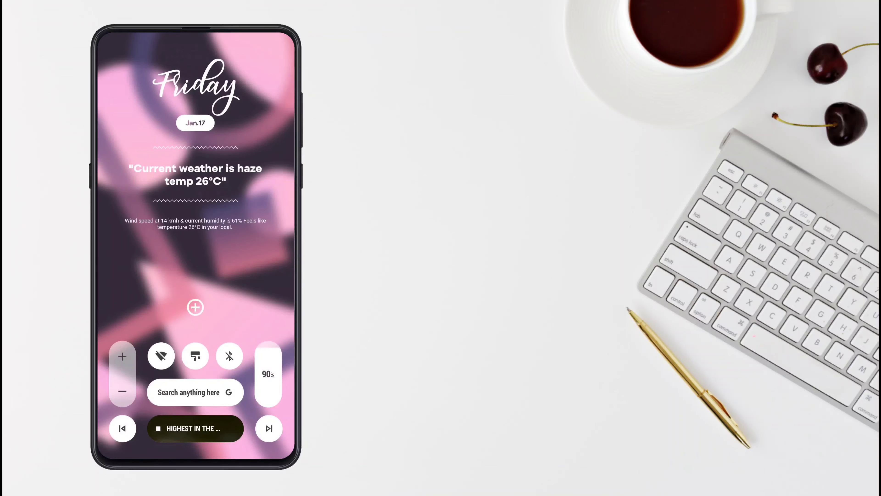
pyautogui.click(195, 307)
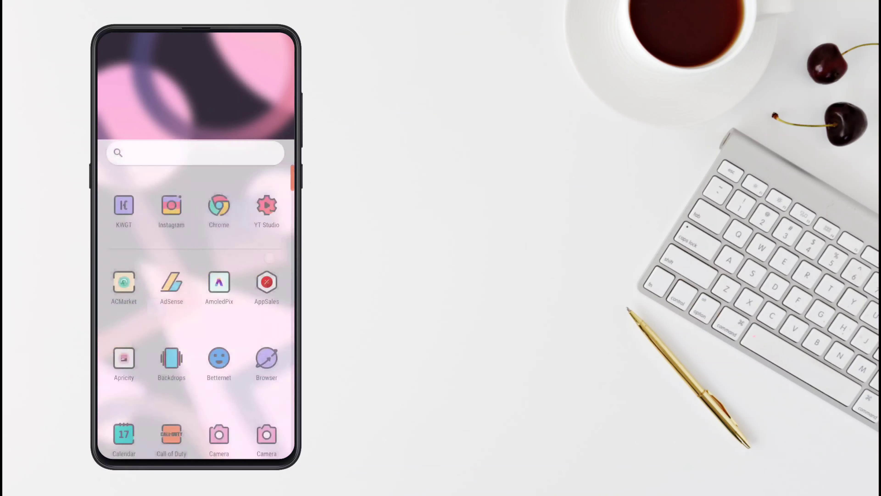
# Search 'm' to launch Muzei, choose From your gallery and start Import photos from the overflow menu
pyautogui.write('m')
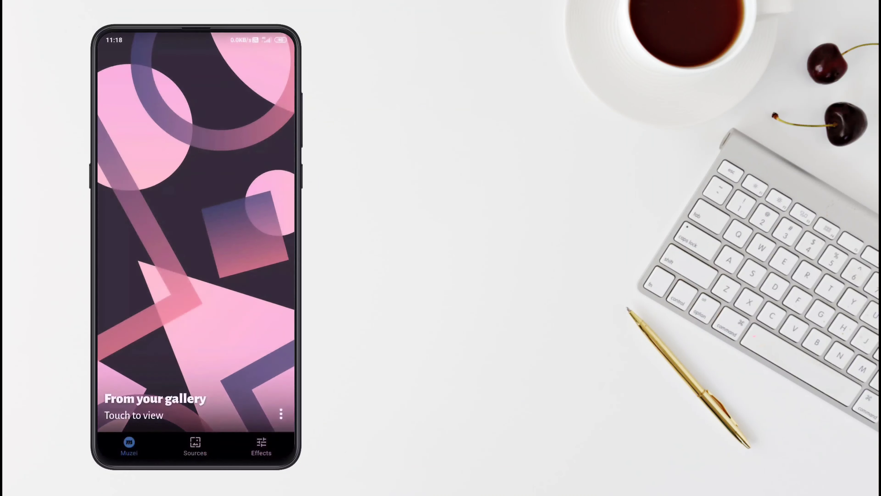
pyautogui.click(195, 443)
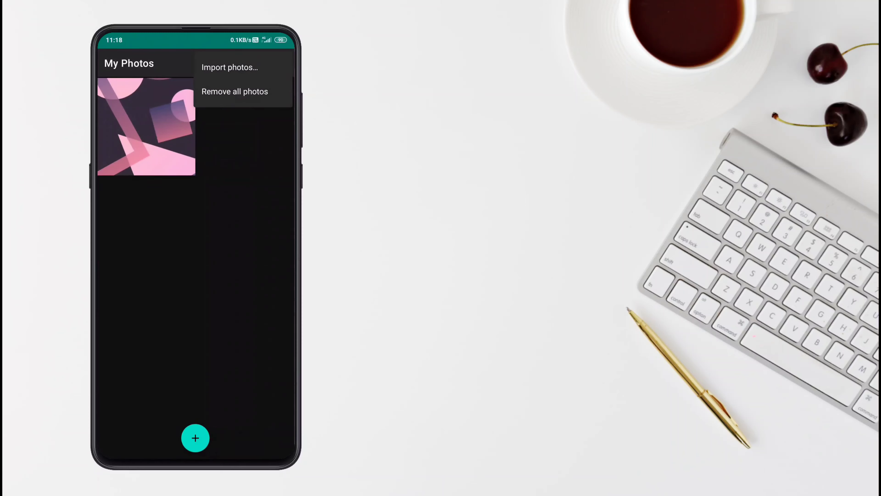
pyautogui.click(234, 91)
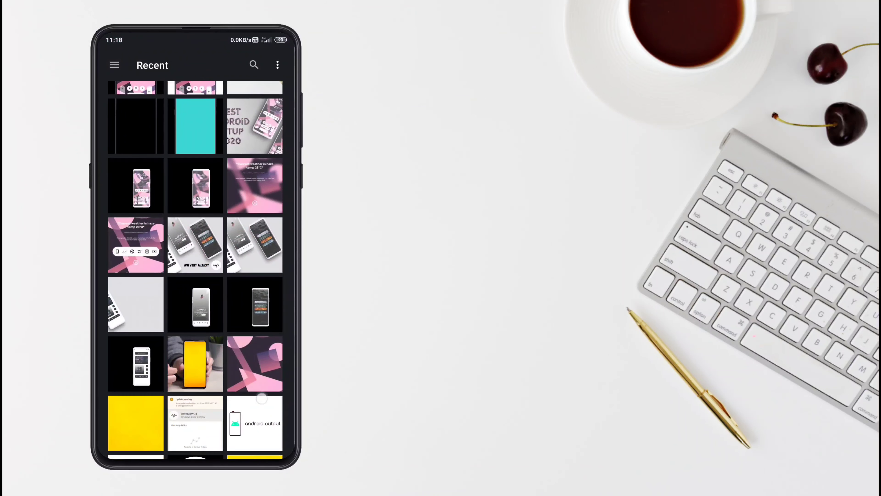
pyautogui.scroll(-3)
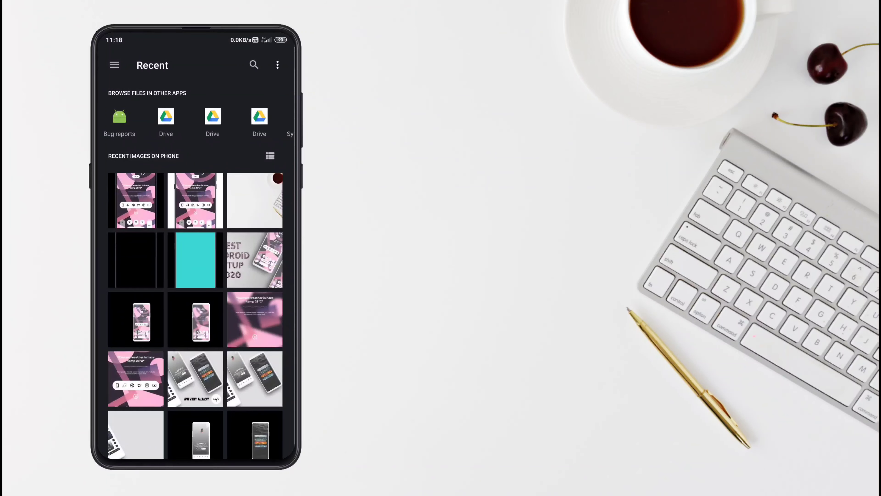